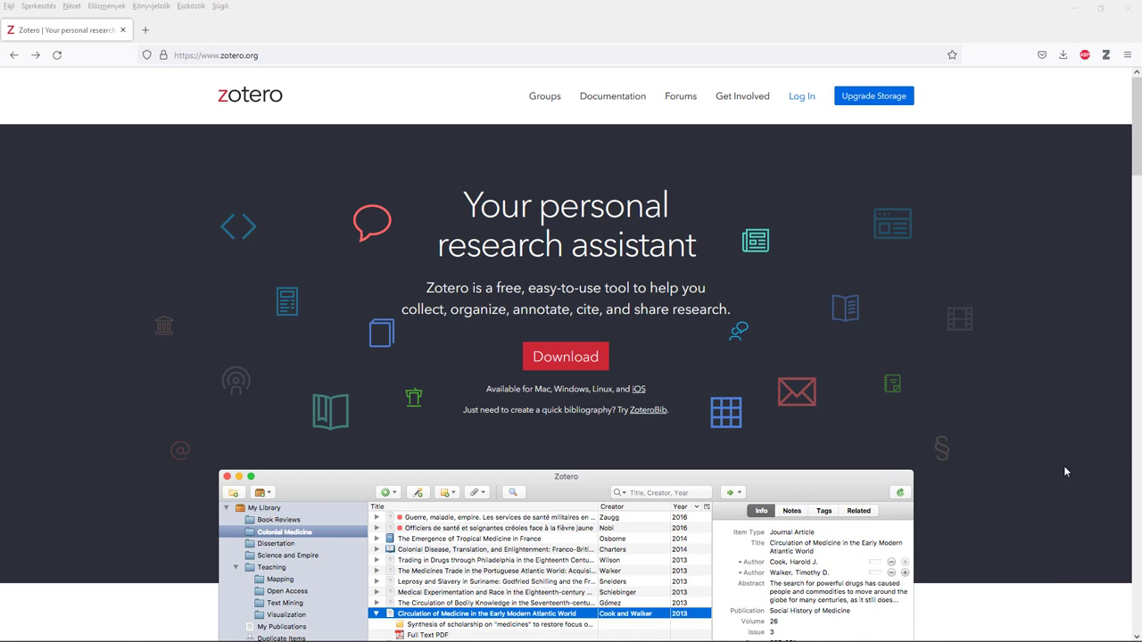
# Go to the Zotero downloads page from zotero.org.
pyautogui.click(565, 357)
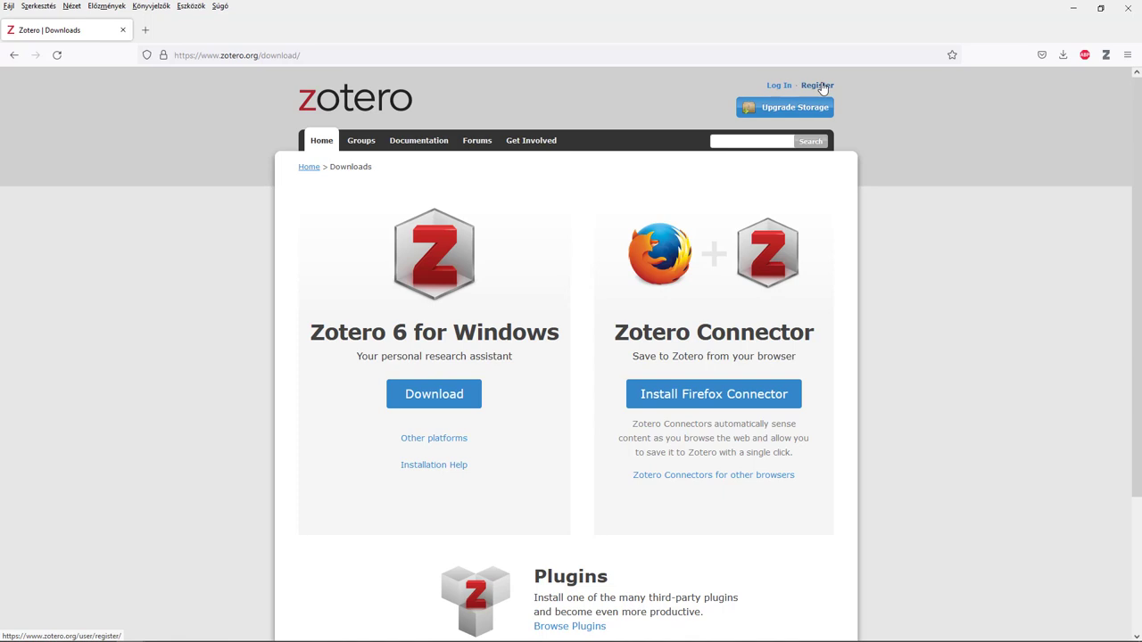
# Download Zotero 6 for Windows.
pyautogui.click(815, 85)
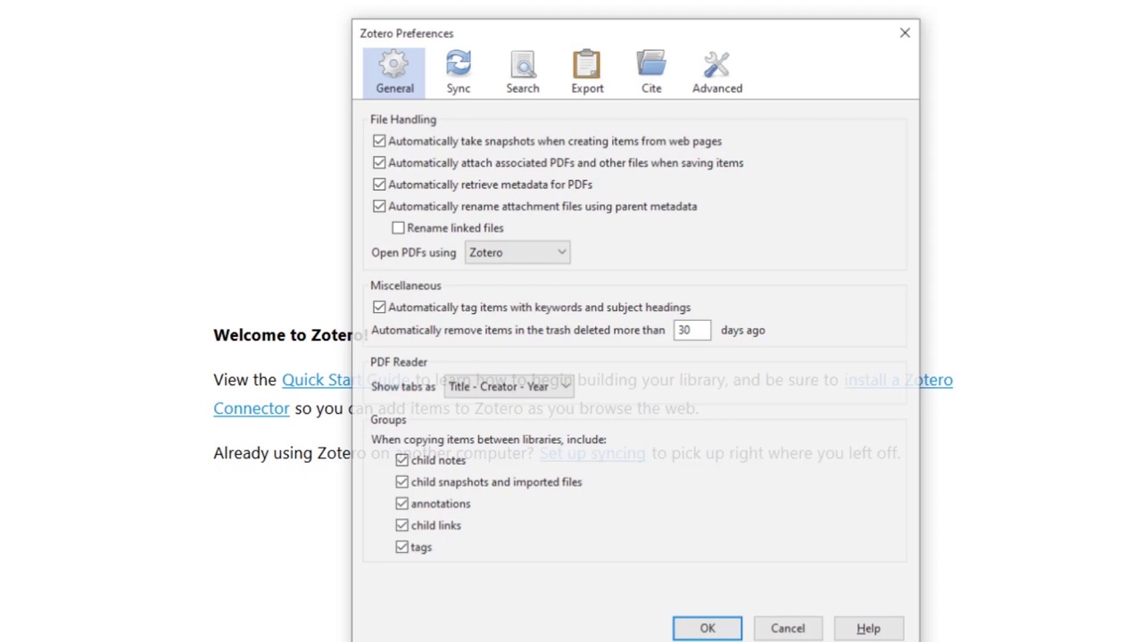
# Install the LibreOffice add-in from the Cite > Word Processors preferences.
pyautogui.click(650, 71)
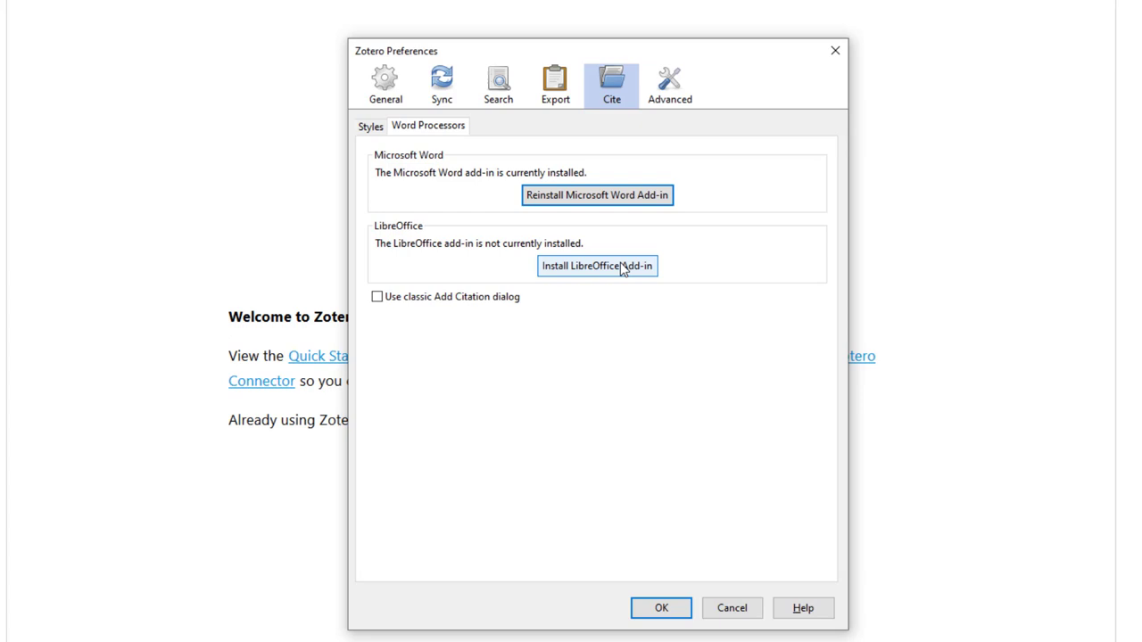
pyautogui.click(377, 296)
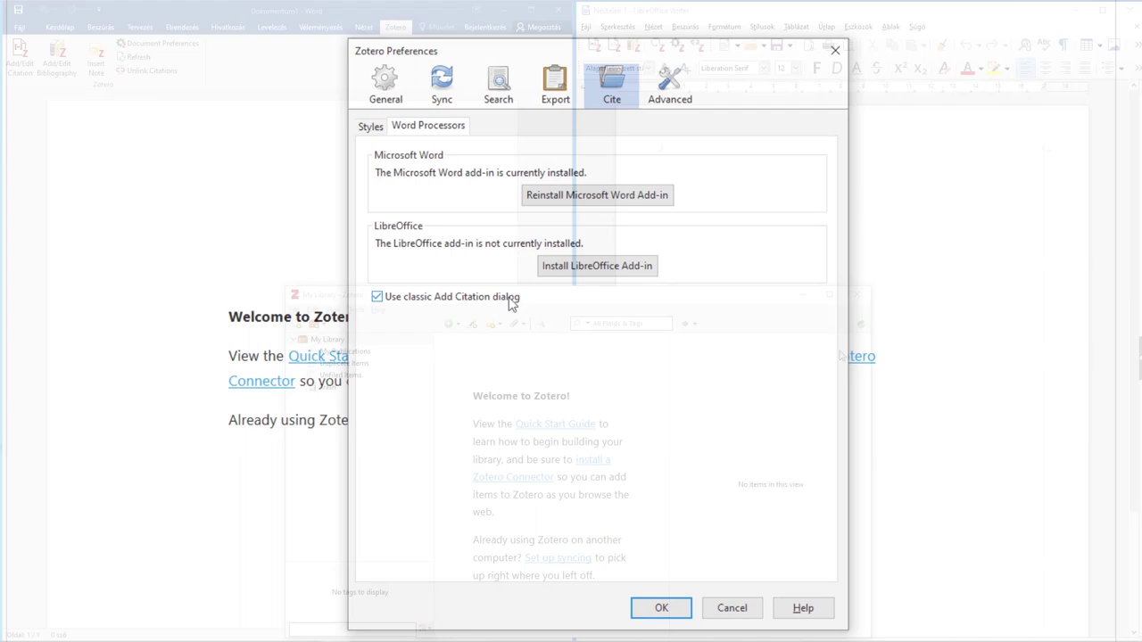
pyautogui.click(664, 606)
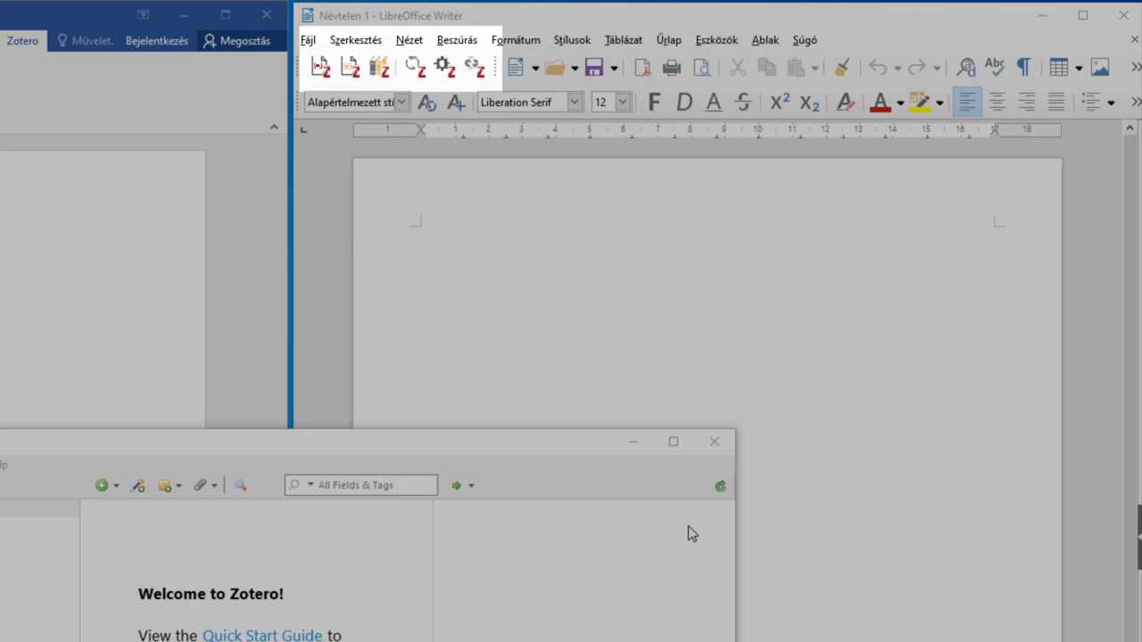